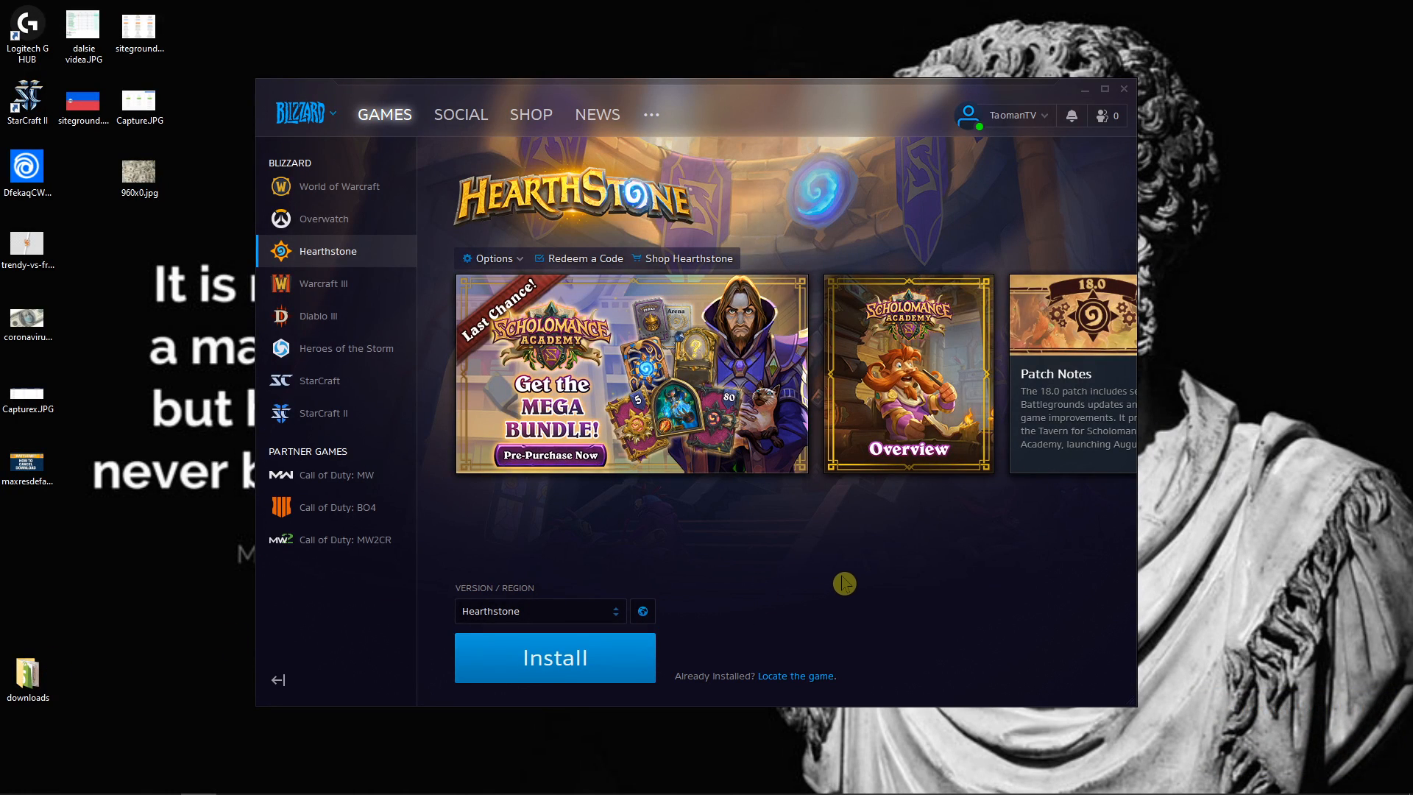
{"action": "mouse_move", "coordinate": [659, 55]}
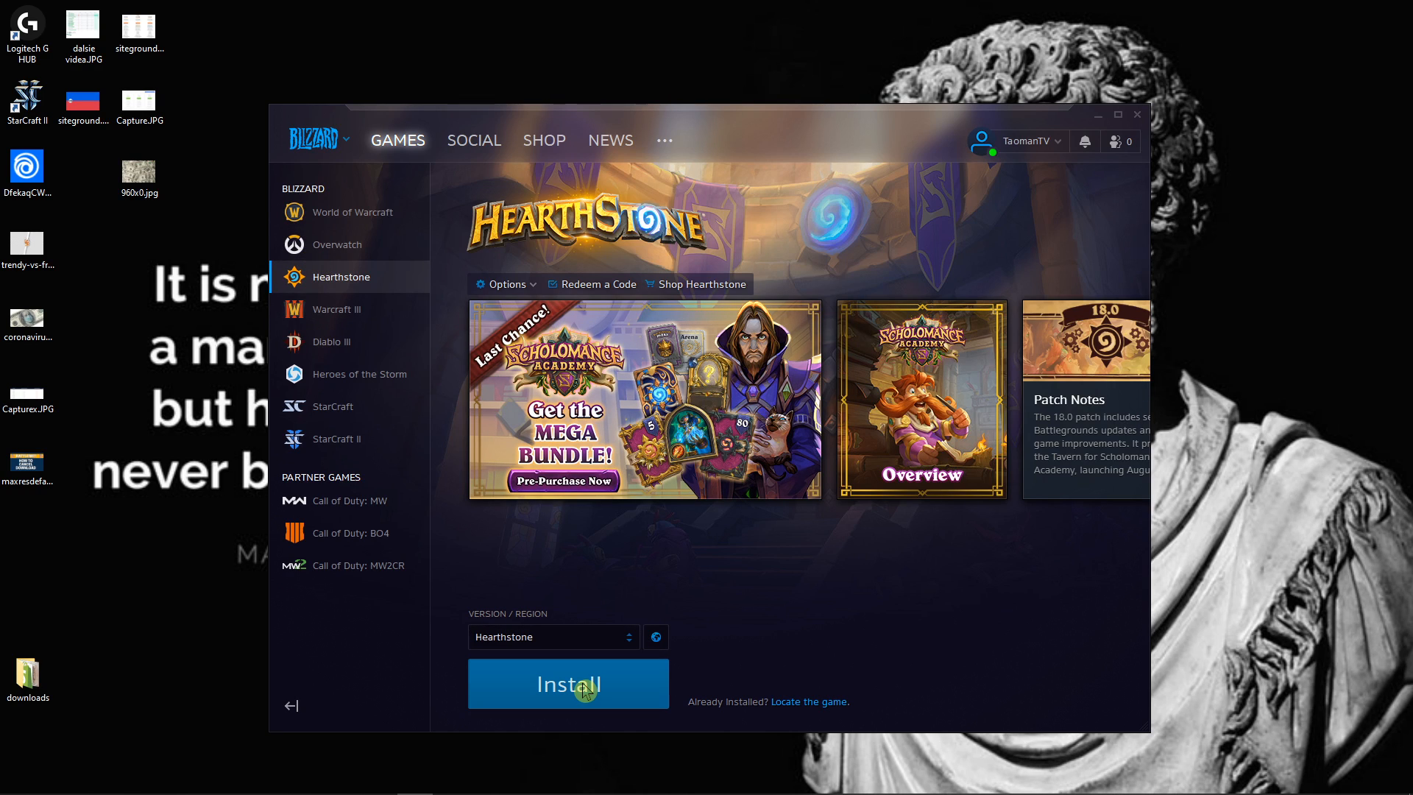
Step: Install Hearthstone to D:\games\Hearthstone, starting the download
{"action": "left_click", "coordinate": [567, 682]}
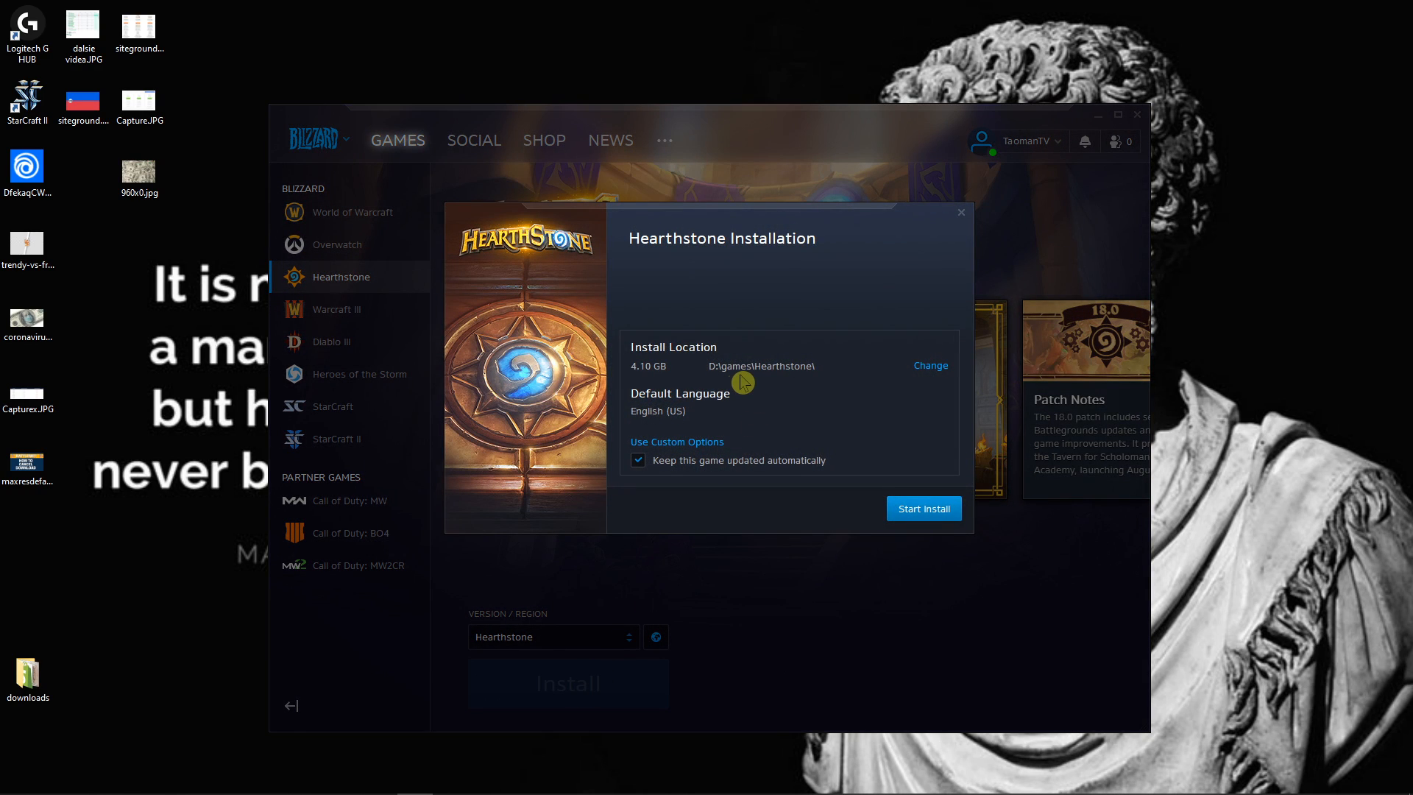
{"action": "mouse_move", "coordinate": [714, 376]}
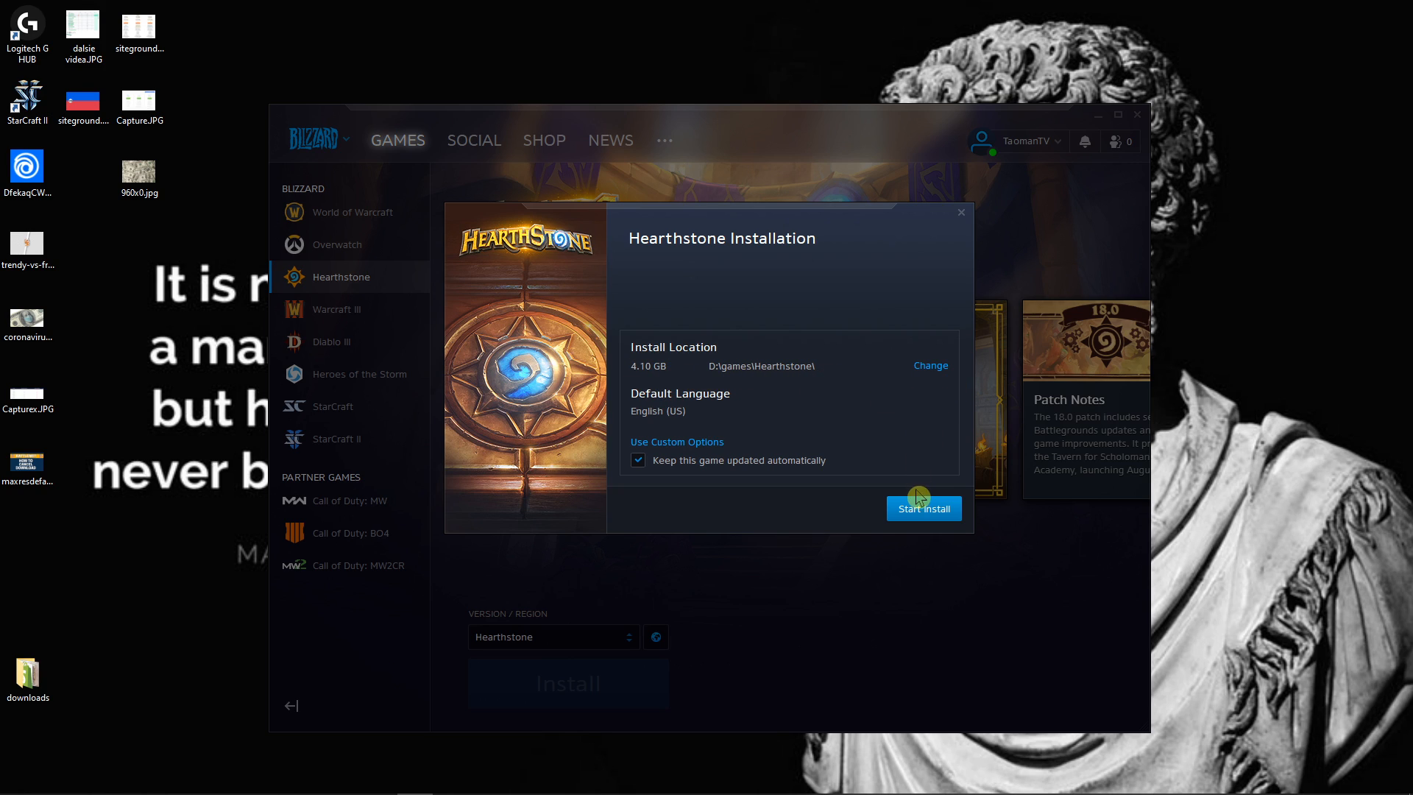
{"action": "left_click", "coordinate": [922, 508]}
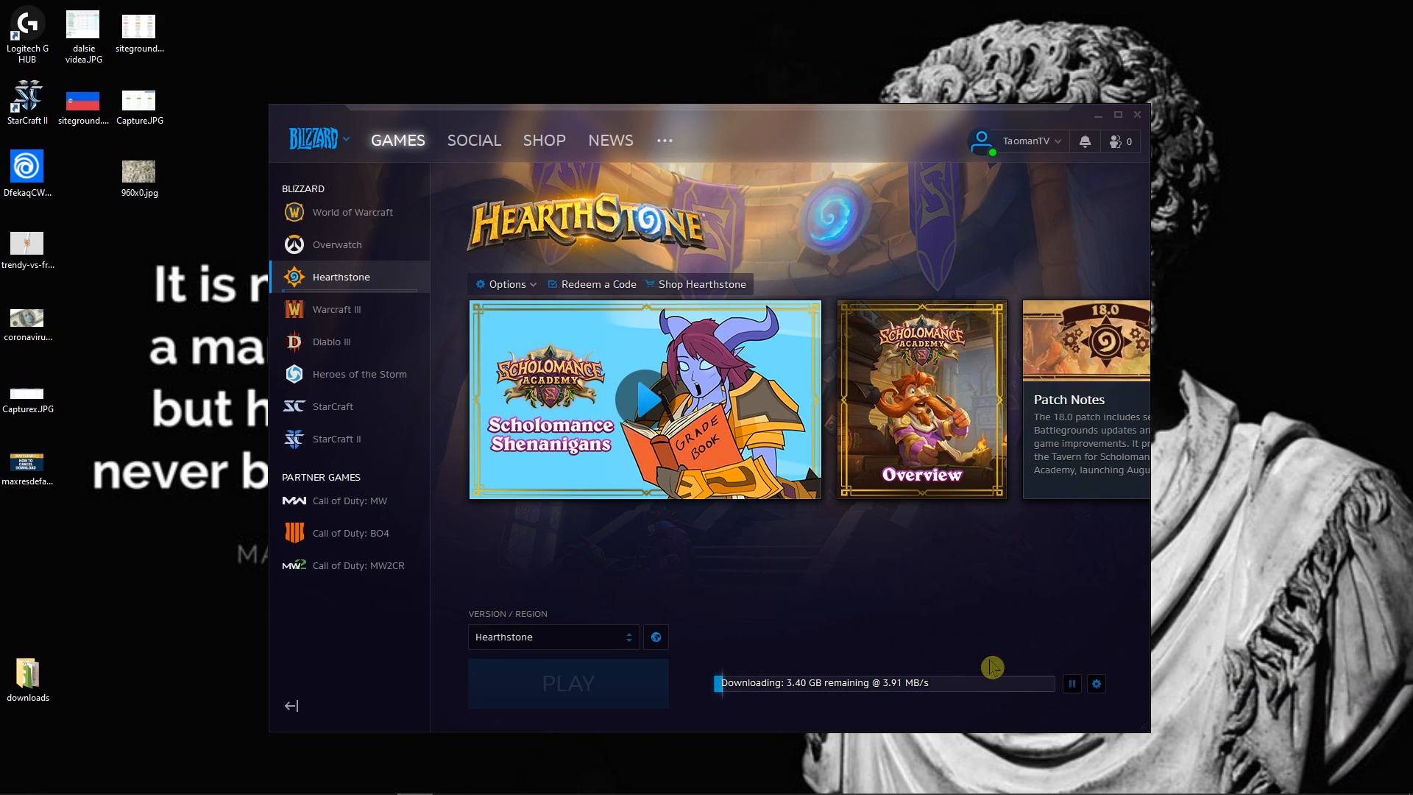
{"action": "mouse_move", "coordinate": [1071, 683]}
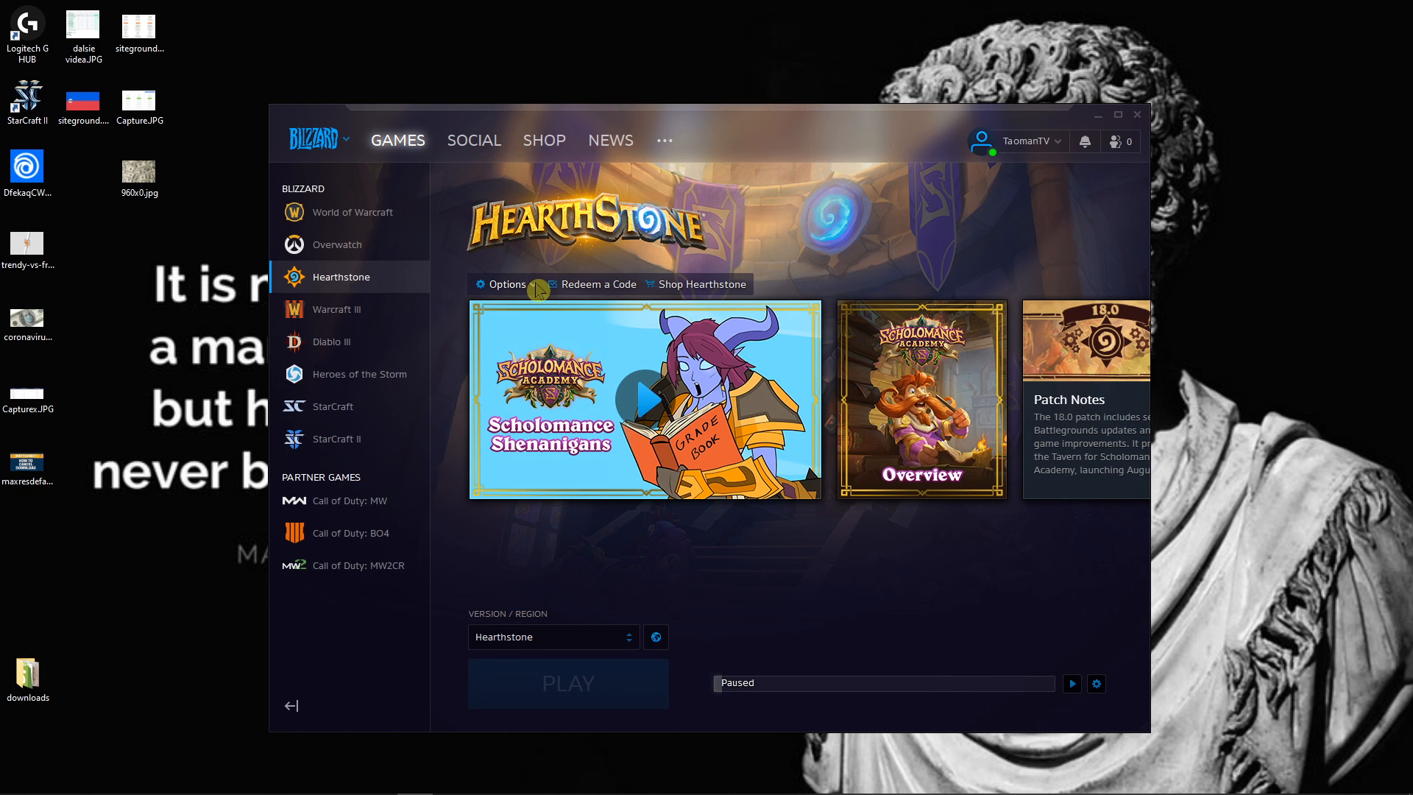
Step: Uninstall Hearthstone from the game options, confirming removal of all its files
{"action": "left_click", "coordinate": [506, 284]}
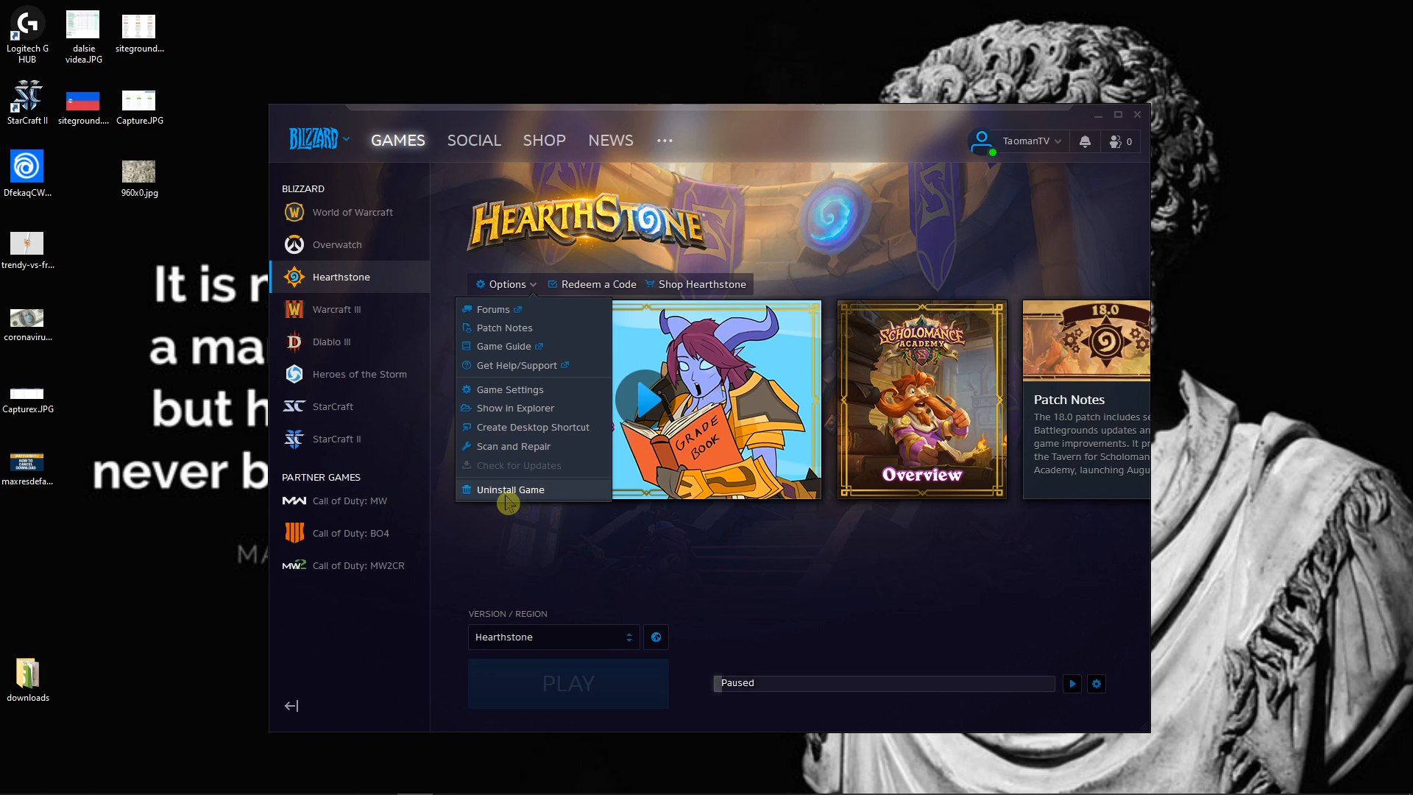
{"action": "left_click", "coordinate": [511, 489]}
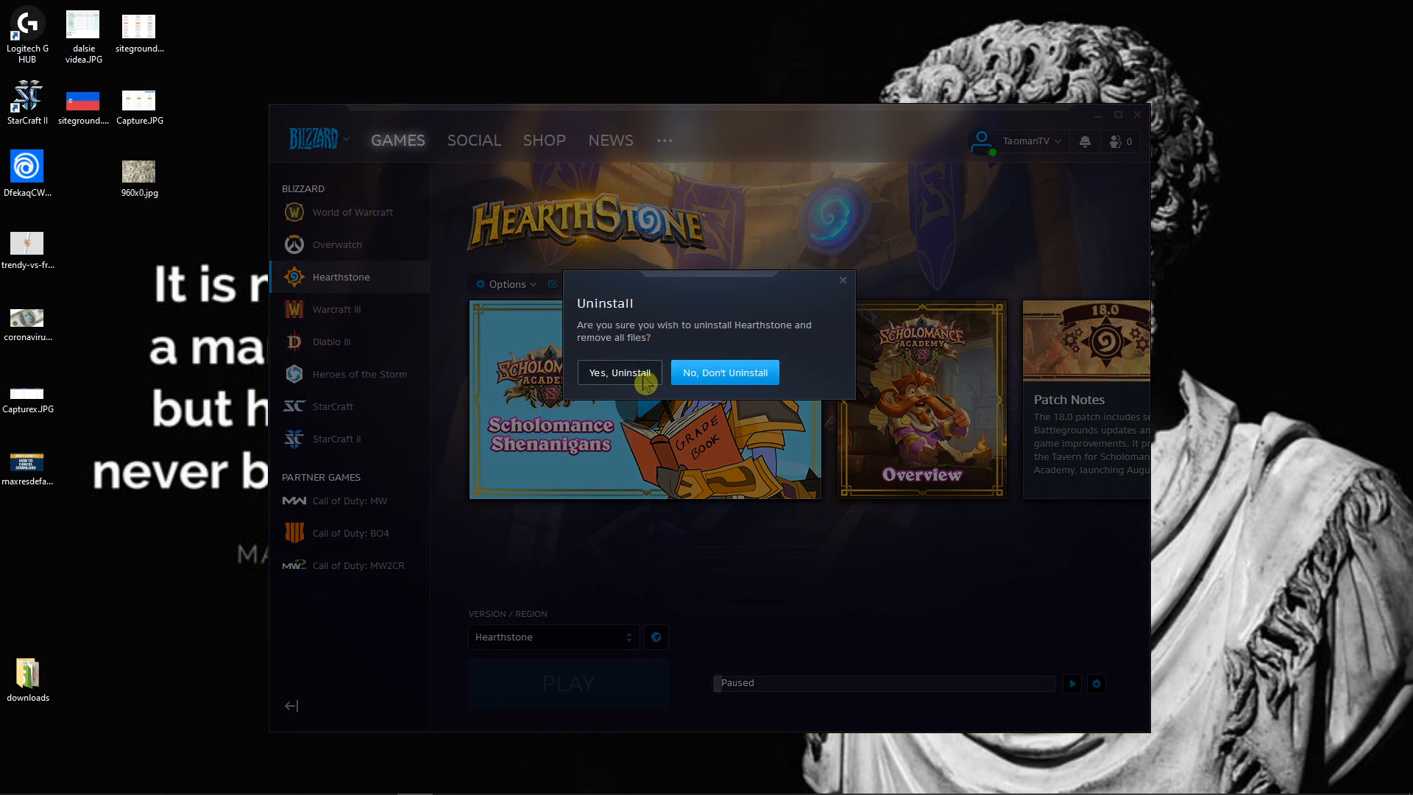
{"action": "left_click", "coordinate": [619, 373]}
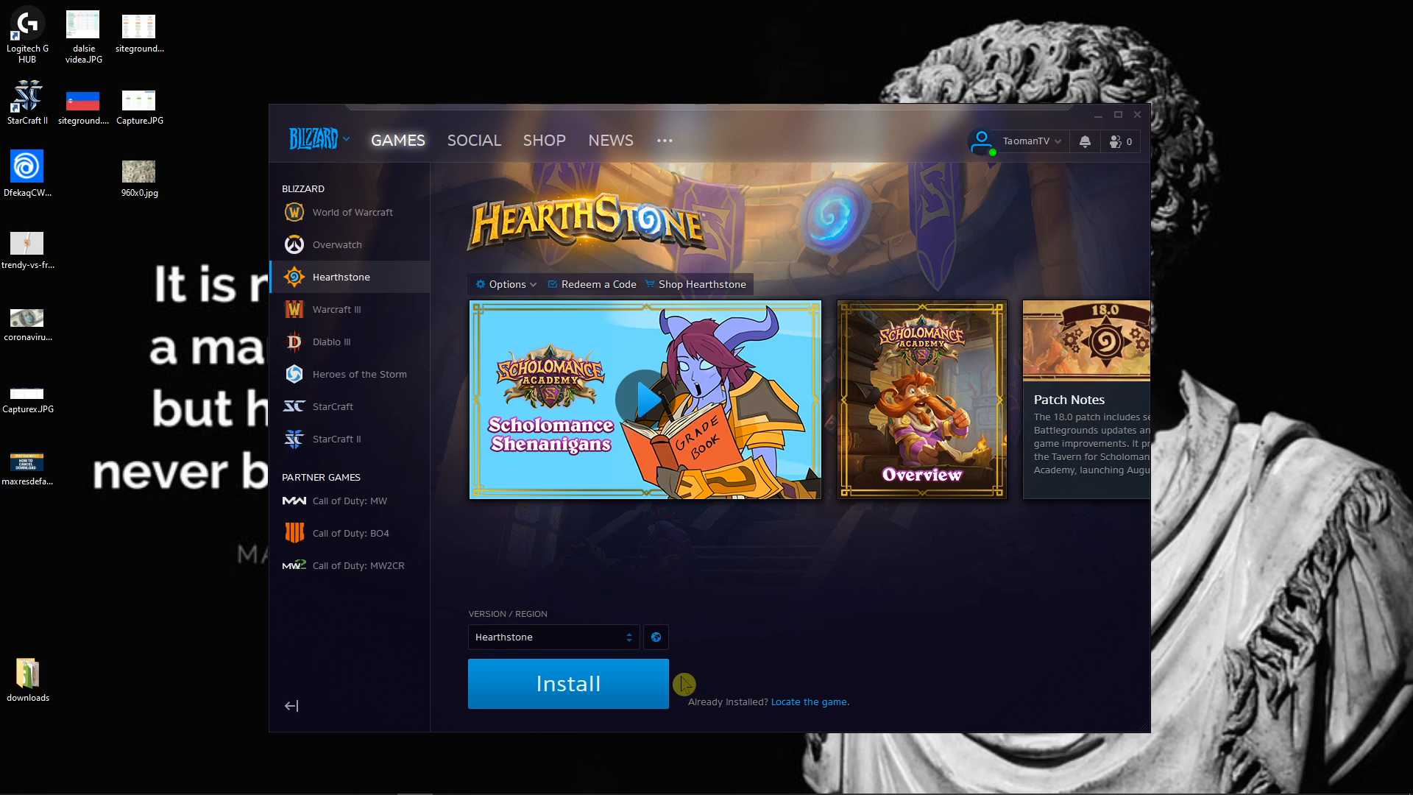
Step: Restart the Hearthstone install to D:\games\Hearthstone, then browse Local Disk D: in File Explorer
{"action": "left_click", "coordinate": [567, 683]}
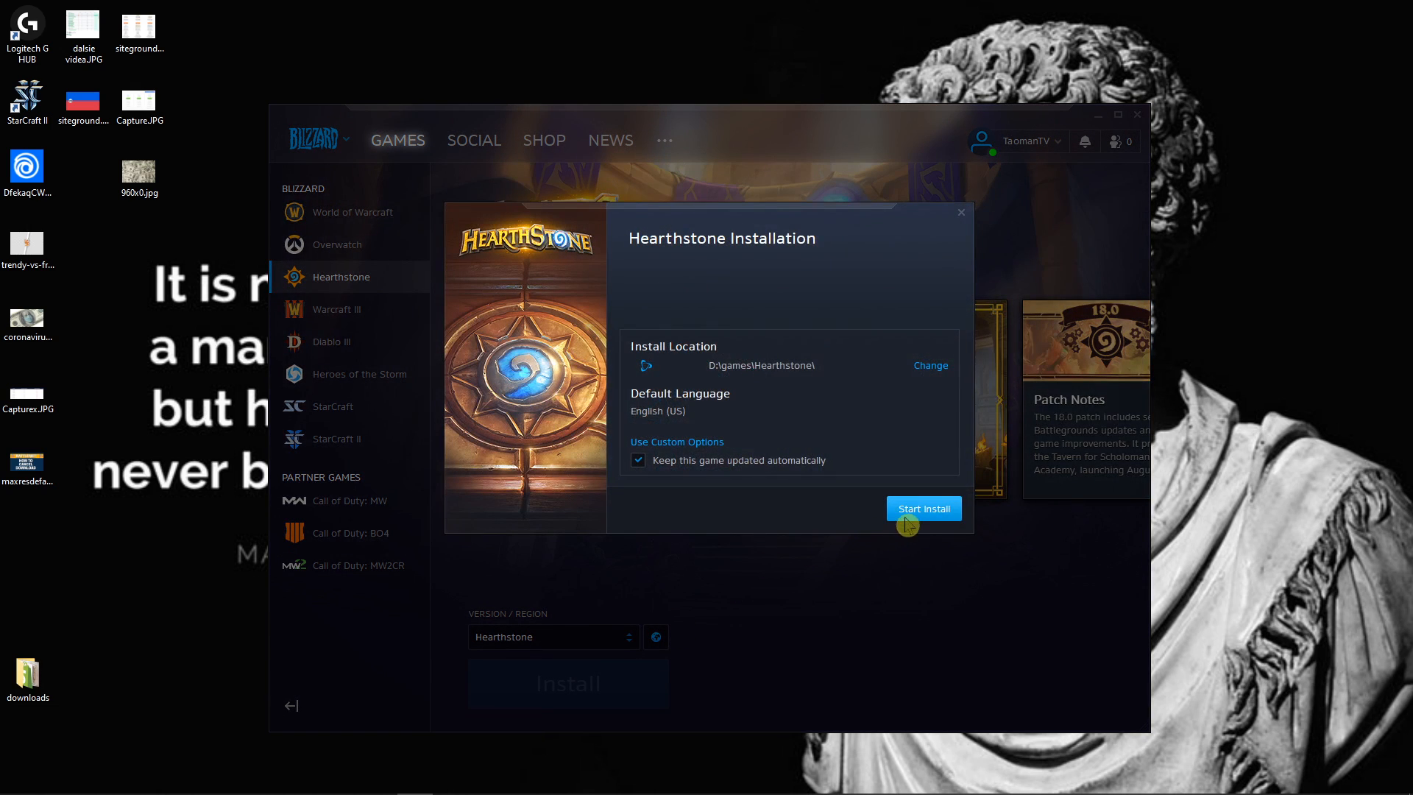
{"action": "left_click", "coordinate": [923, 508]}
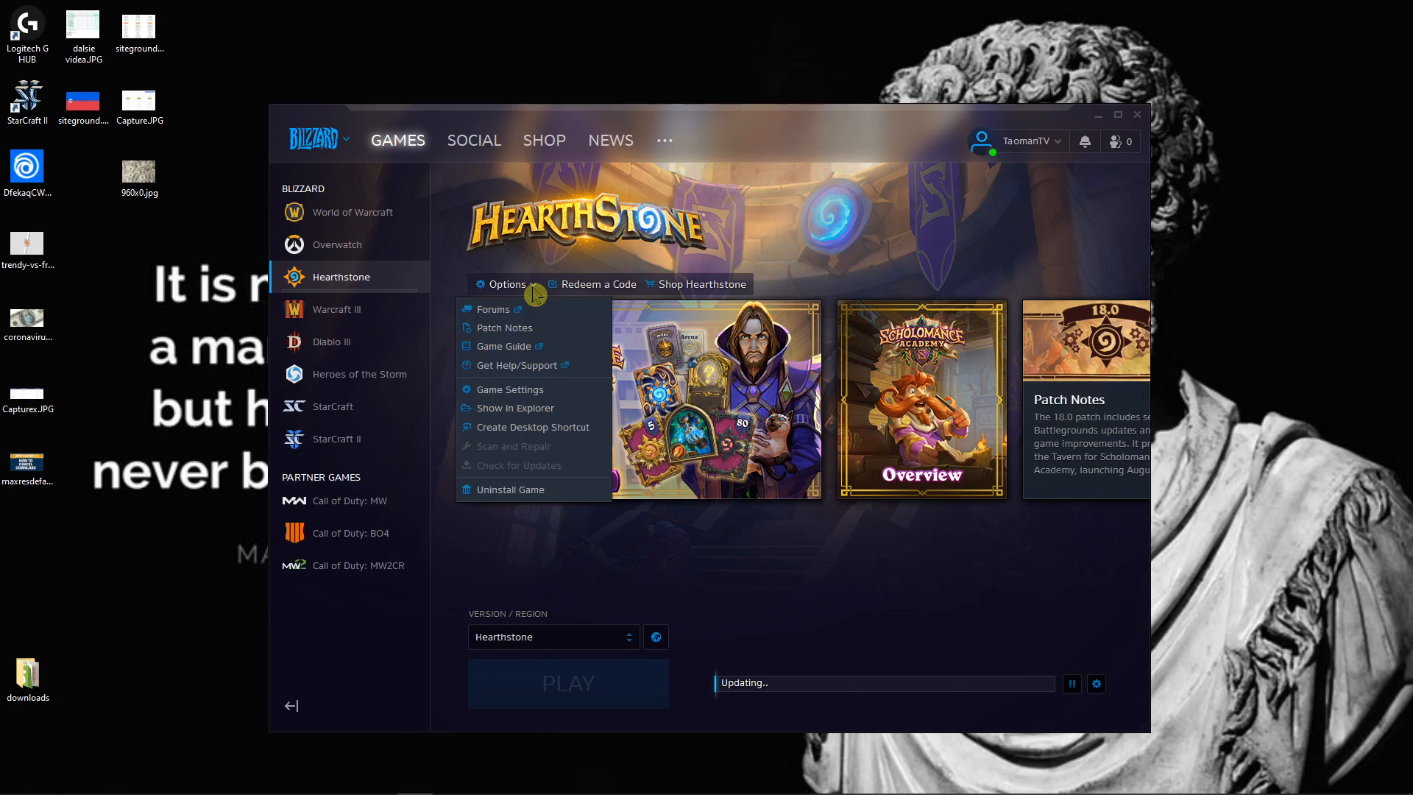
{"action": "mouse_move", "coordinate": [527, 489]}
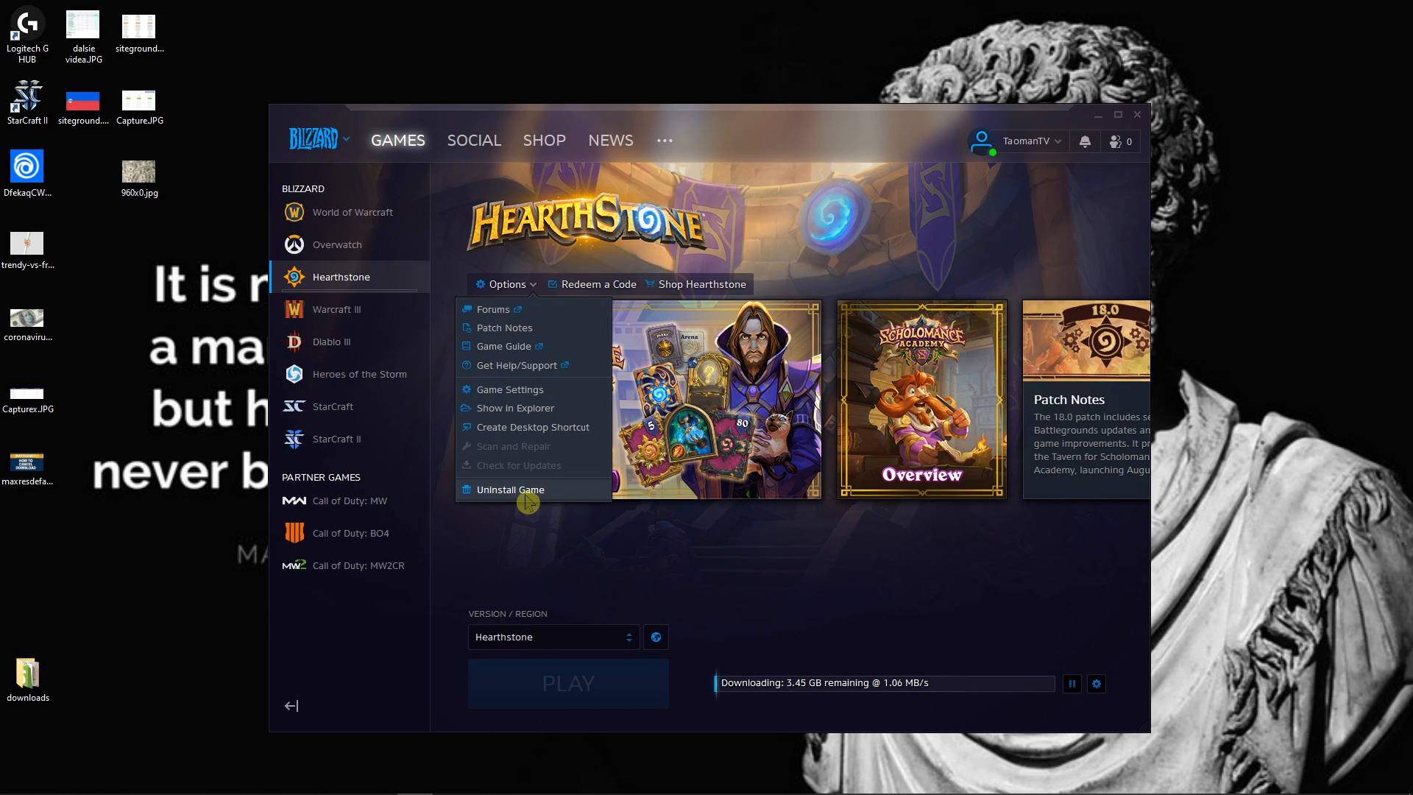
{"action": "left_click", "coordinate": [12, 780]}
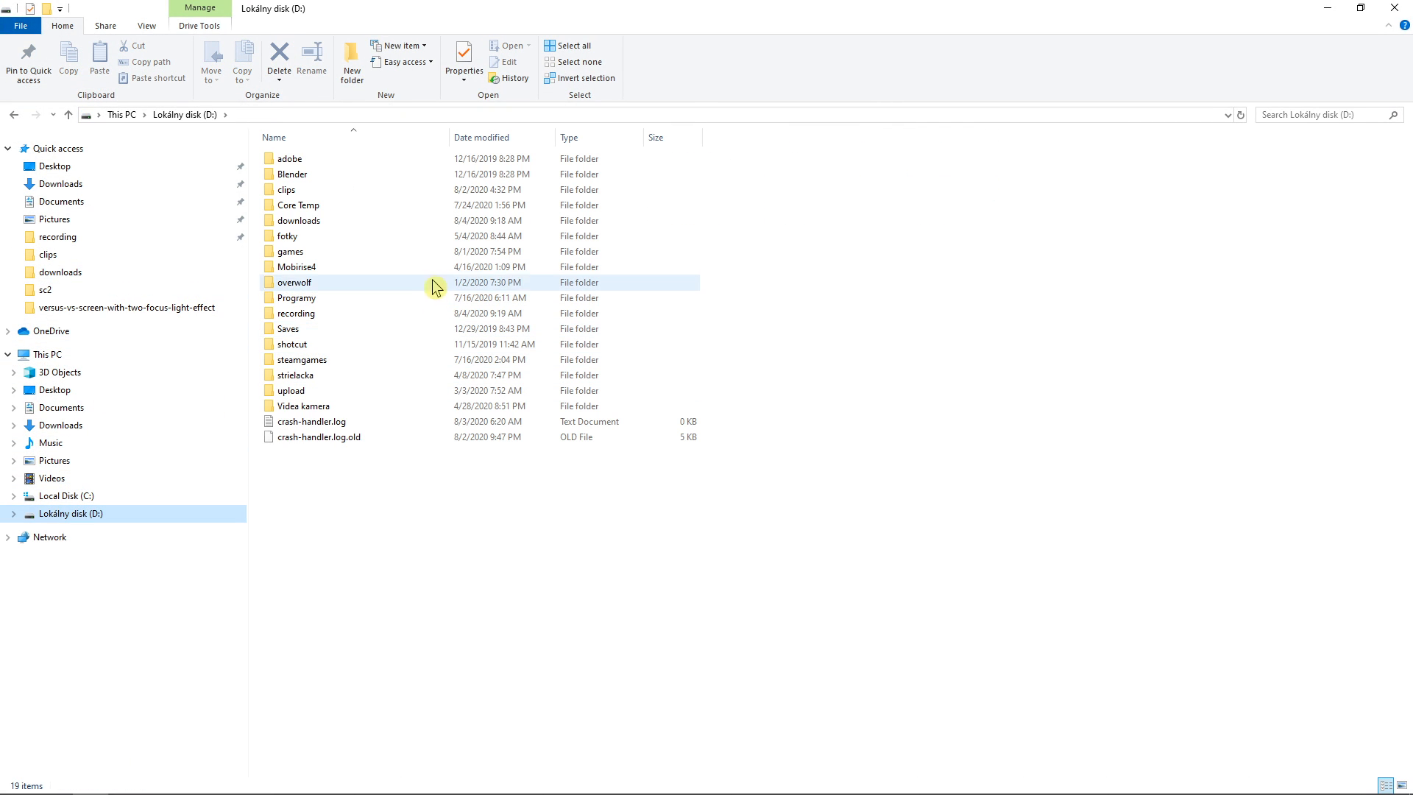
{"action": "double_click", "coordinate": [289, 252]}
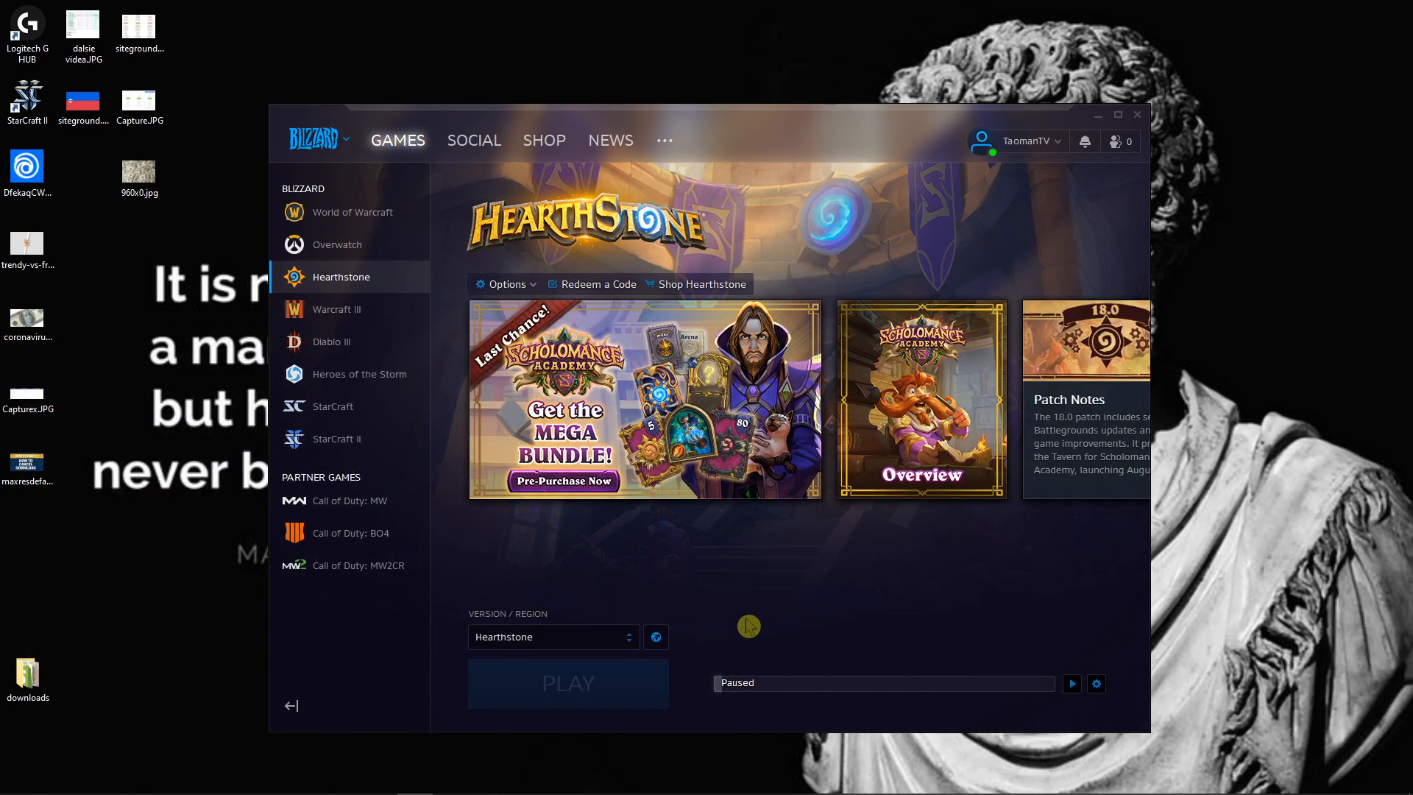
{"action": "mouse_move", "coordinate": [839, 252]}
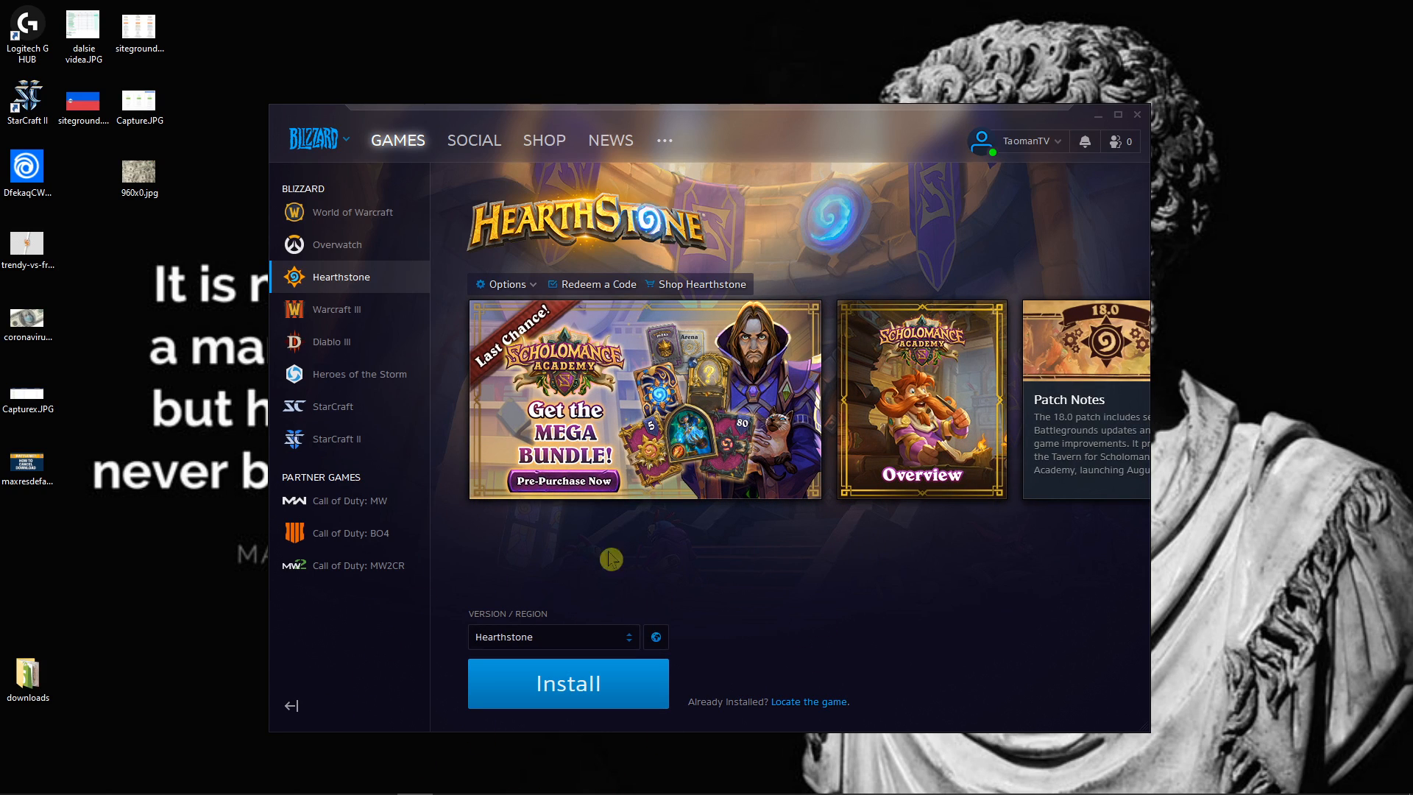
{"action": "mouse_move", "coordinate": [764, 566]}
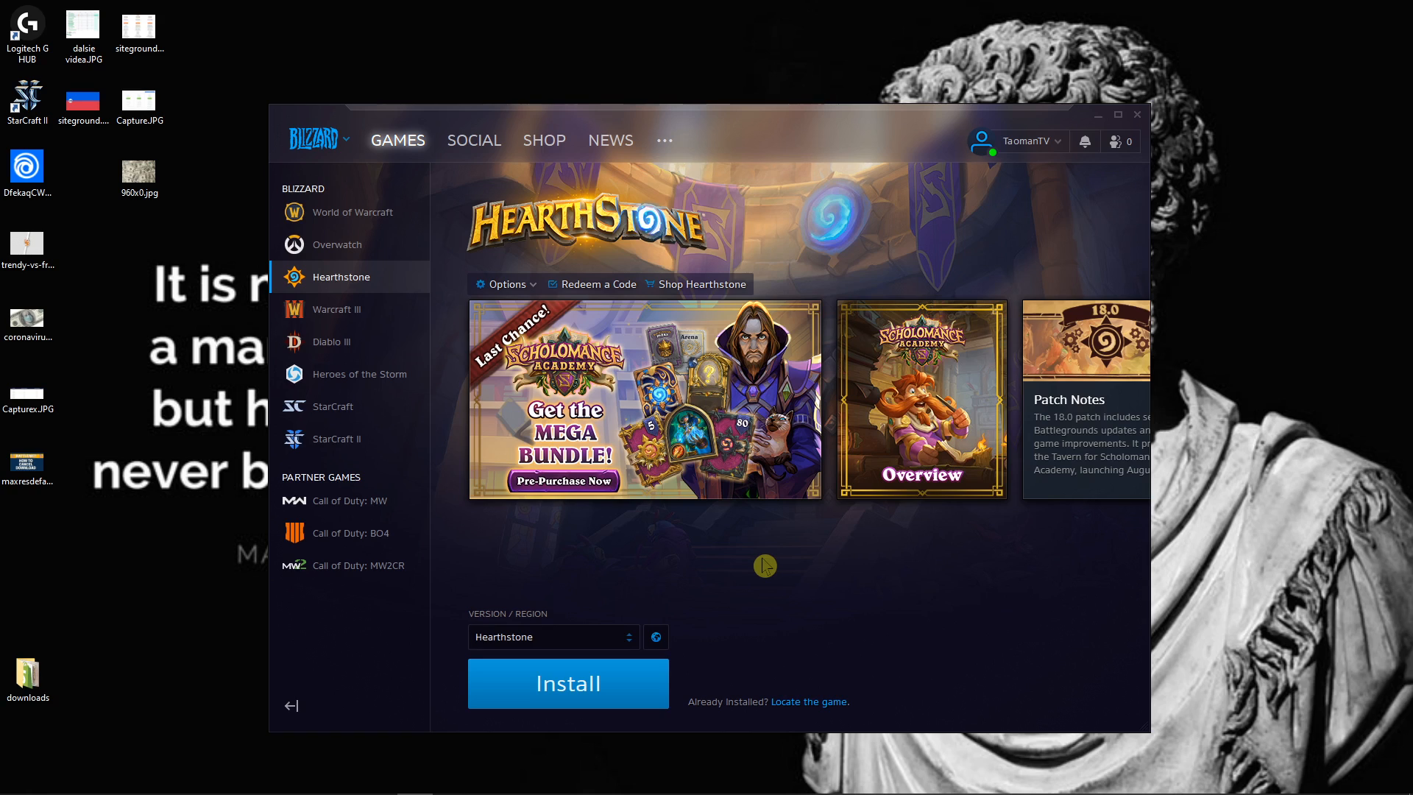